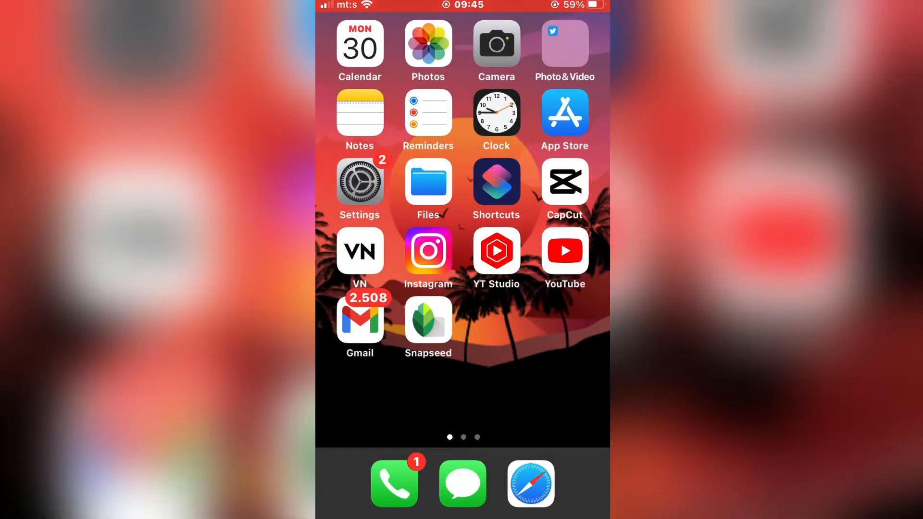
# Launch Instagram from the home screen and show your own profile page
pyautogui.click(427, 250)
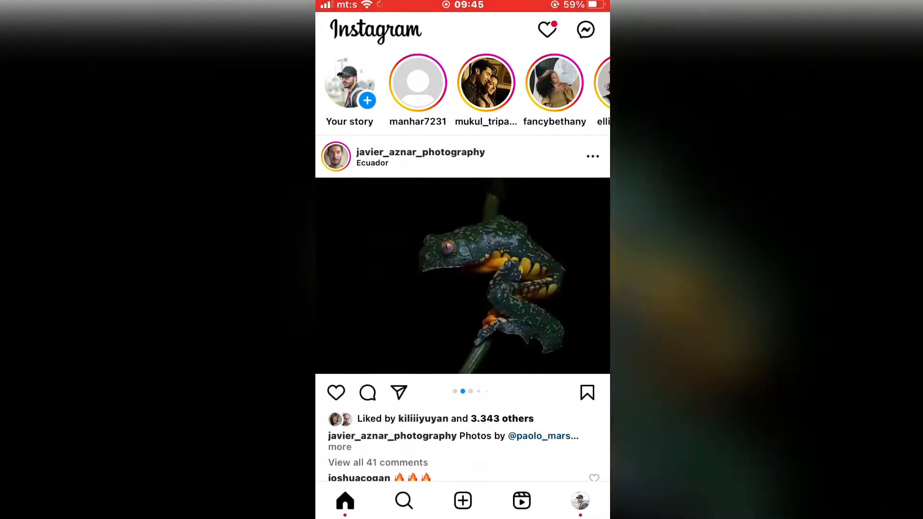
pyautogui.click(585, 29)
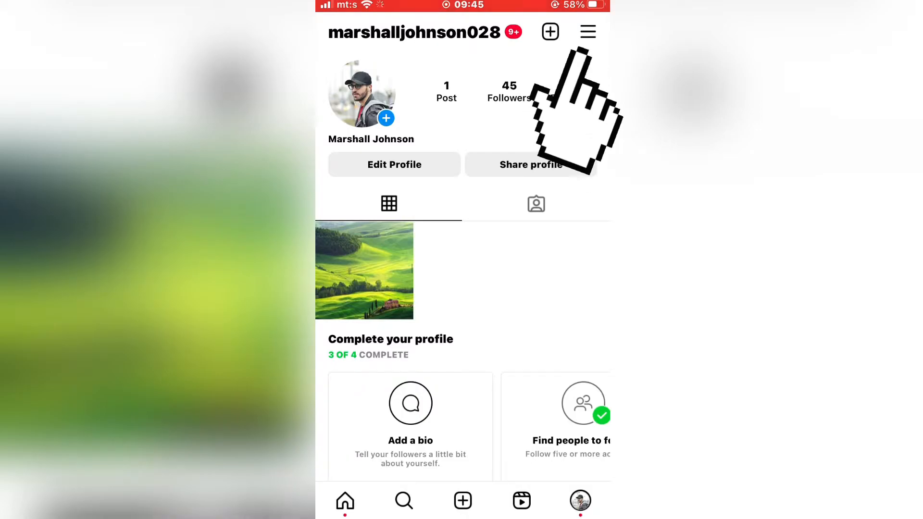
# Start the 'Switch to professional account' flow from the account settings menu
pyautogui.click(587, 31)
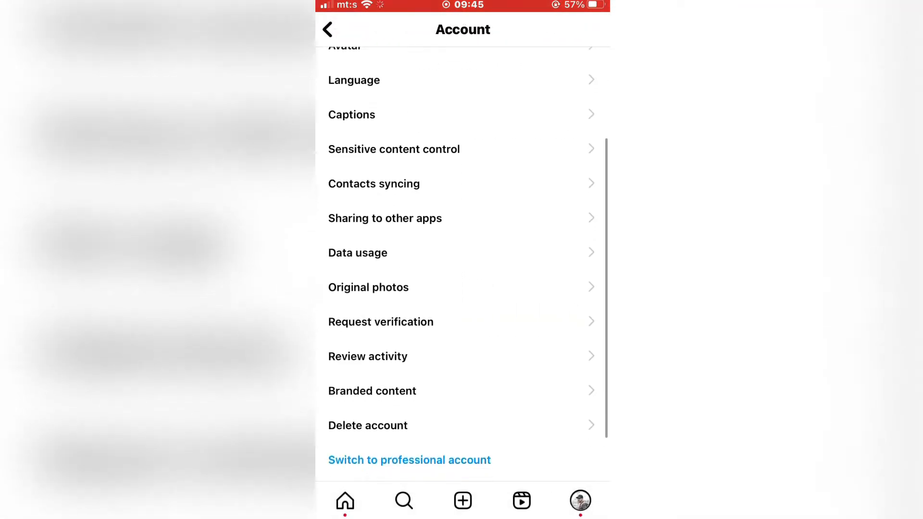
pyautogui.click(409, 460)
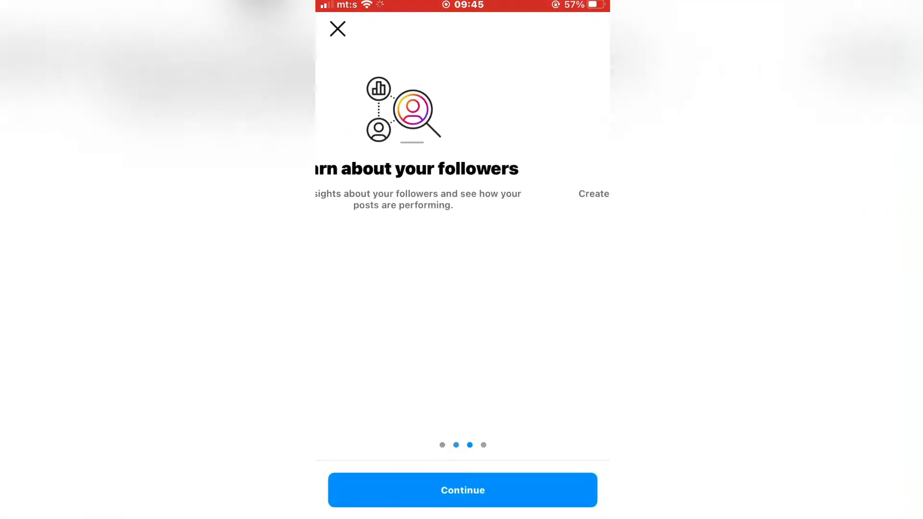
# Make the account a Creator account in the Digital creator category and close the setup checklist
pyautogui.click(463, 490)
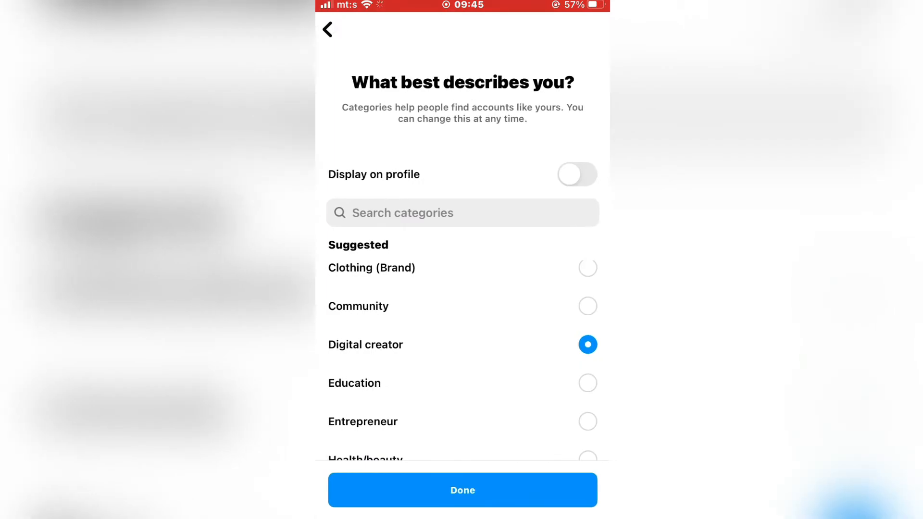
pyautogui.click(462, 490)
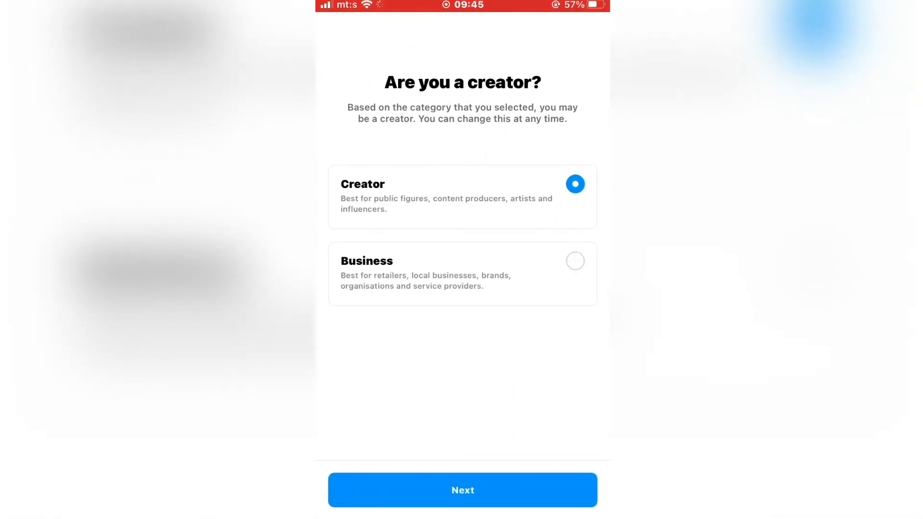
pyautogui.click(462, 490)
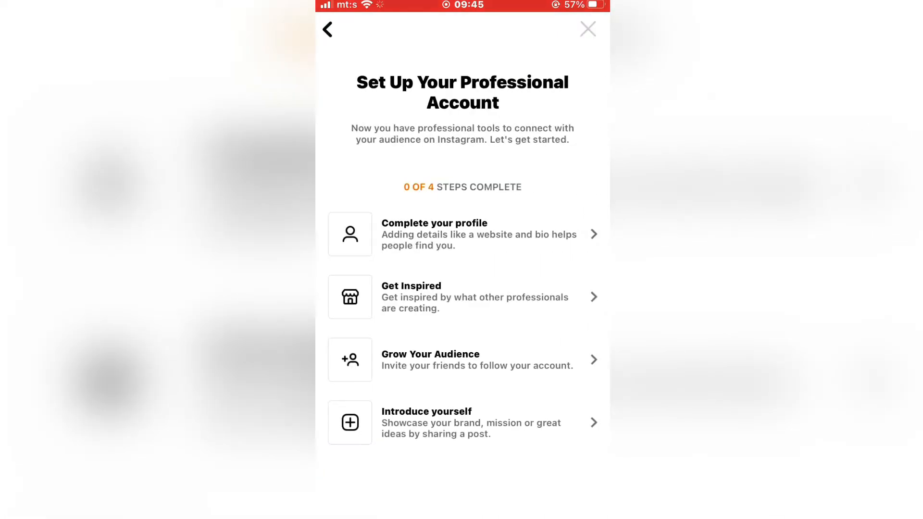
pyautogui.click(587, 29)
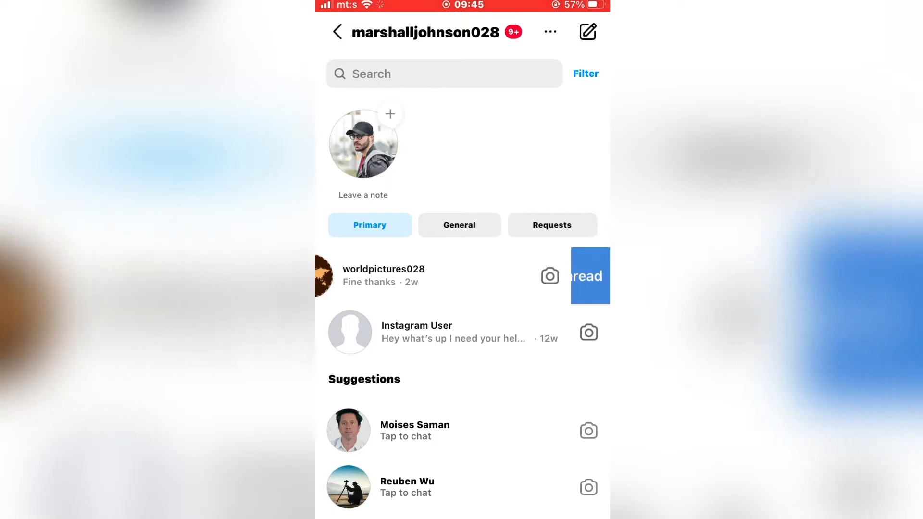
# Move the chat from the Primary inbox into General
pyautogui.click(589, 276)
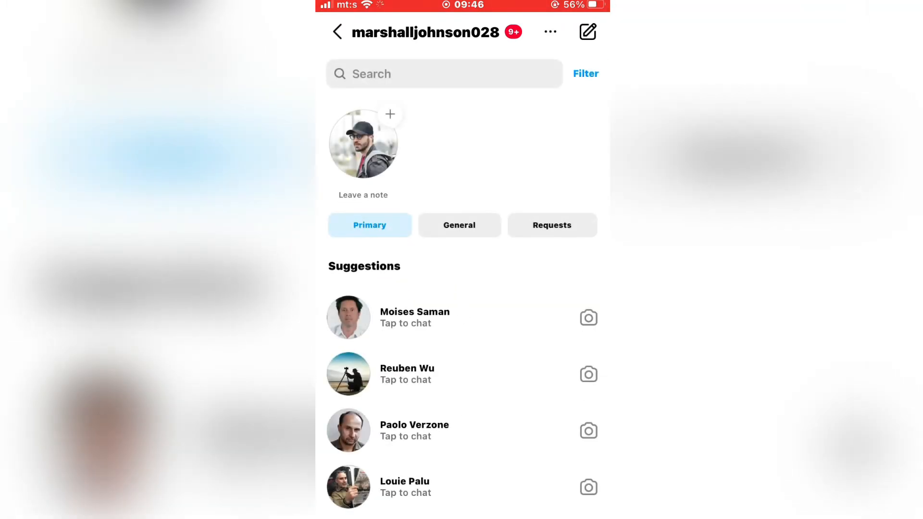
# Move the worldpictures028 chat from General back to Primary, then view the Primary tab
pyautogui.click(459, 225)
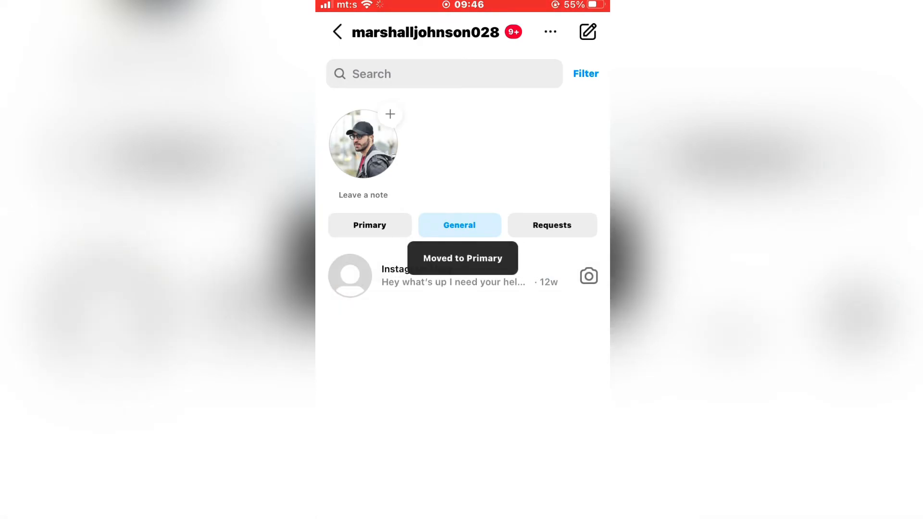
pyautogui.click(370, 225)
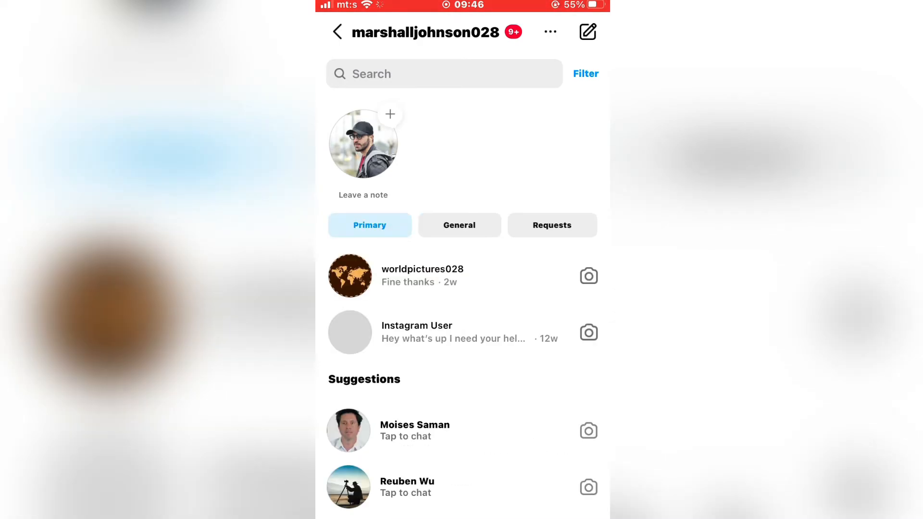